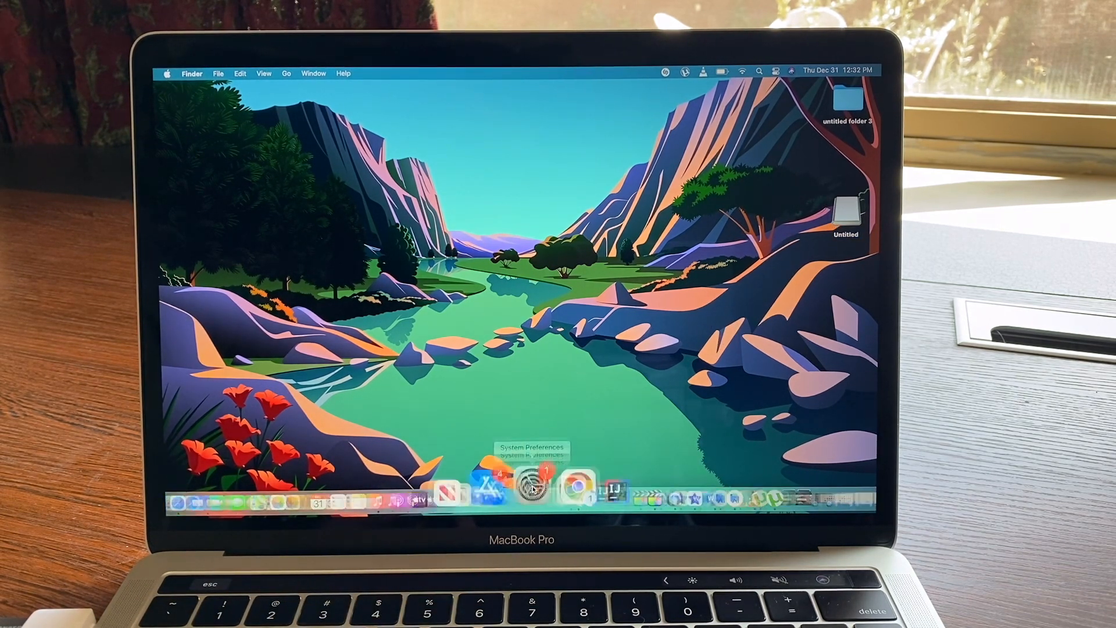
Open Chrome from the Dock and search the web for 'chrome apk'
{"action": "left_click", "coordinate": [561, 486]}
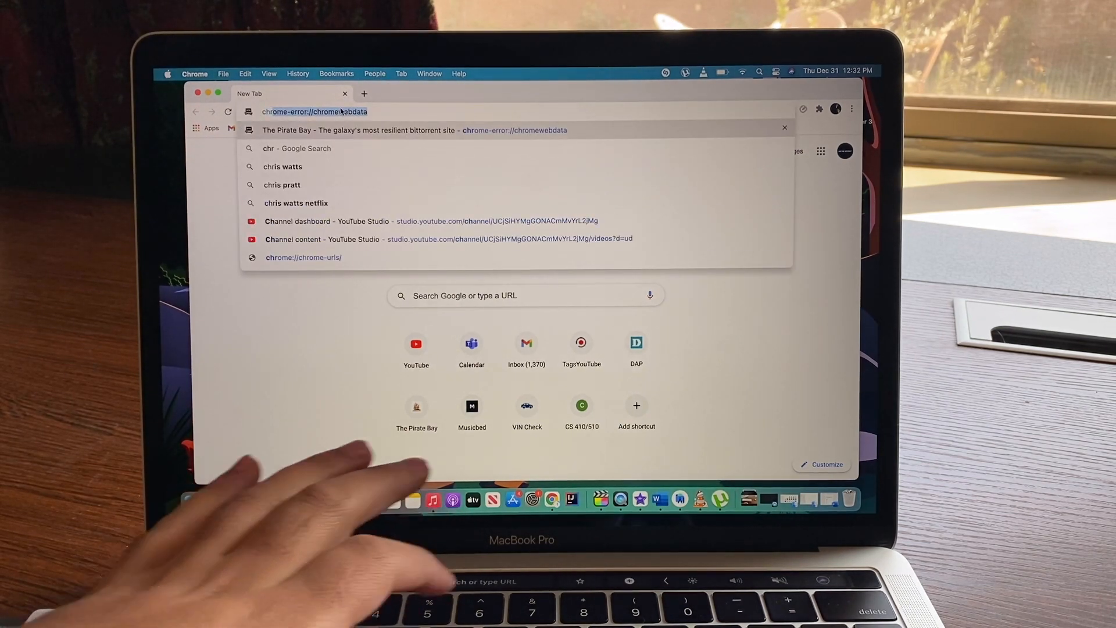
{"action": "type", "text": "chrome+apk&aqs=chrome..69i57j0l3j0i395l4.4209j1j7&sourceid=chrome&ie=UT..."}
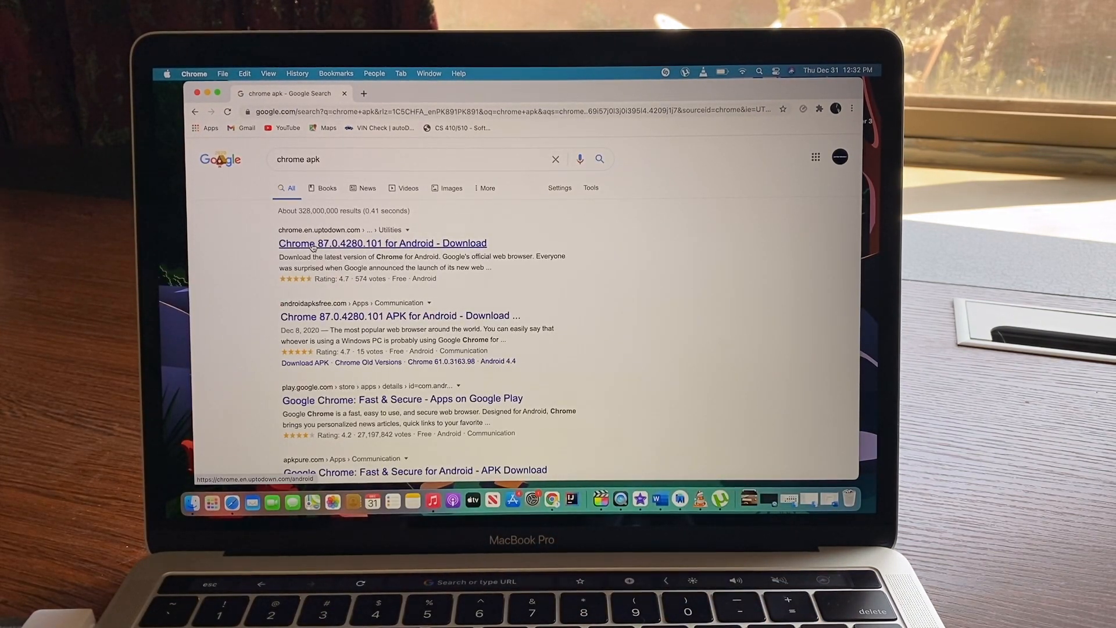
Download the latest Chrome 87.0.4280.101 APK from Uptodown, dismissing the ad tab
{"action": "left_click", "coordinate": [381, 243]}
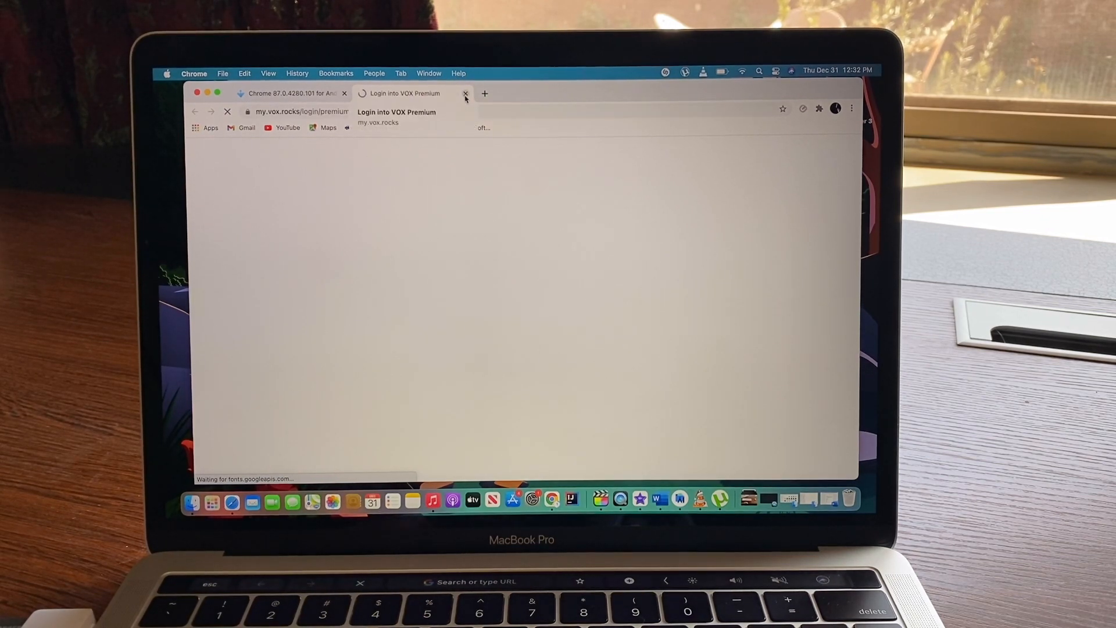
{"action": "left_click", "coordinate": [465, 93]}
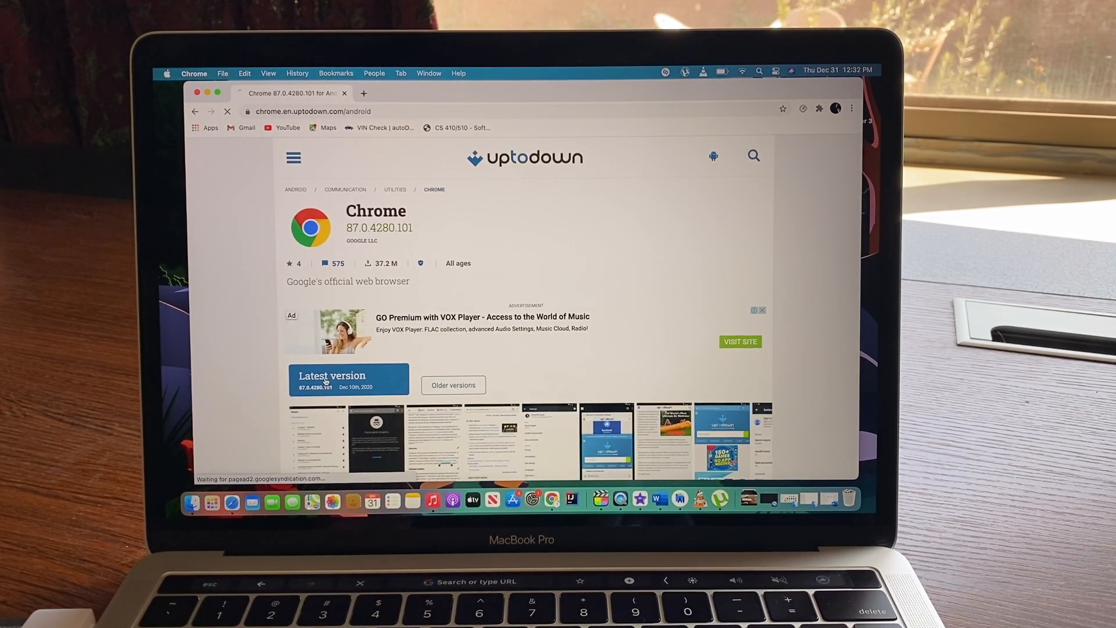
{"action": "left_click", "coordinate": [348, 378]}
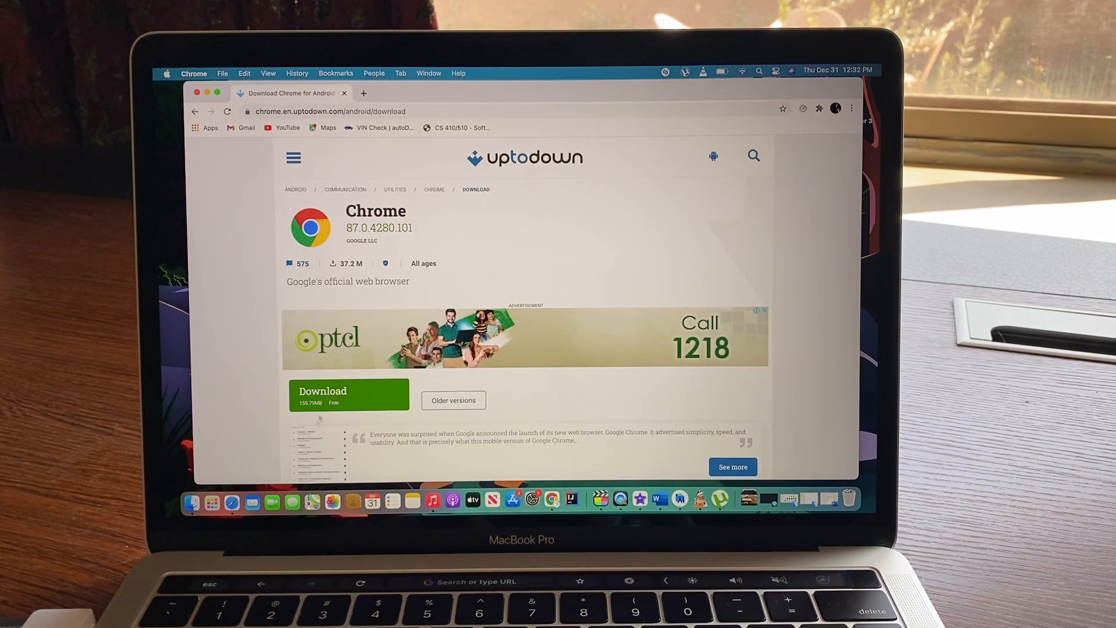
{"action": "left_click", "coordinate": [348, 394]}
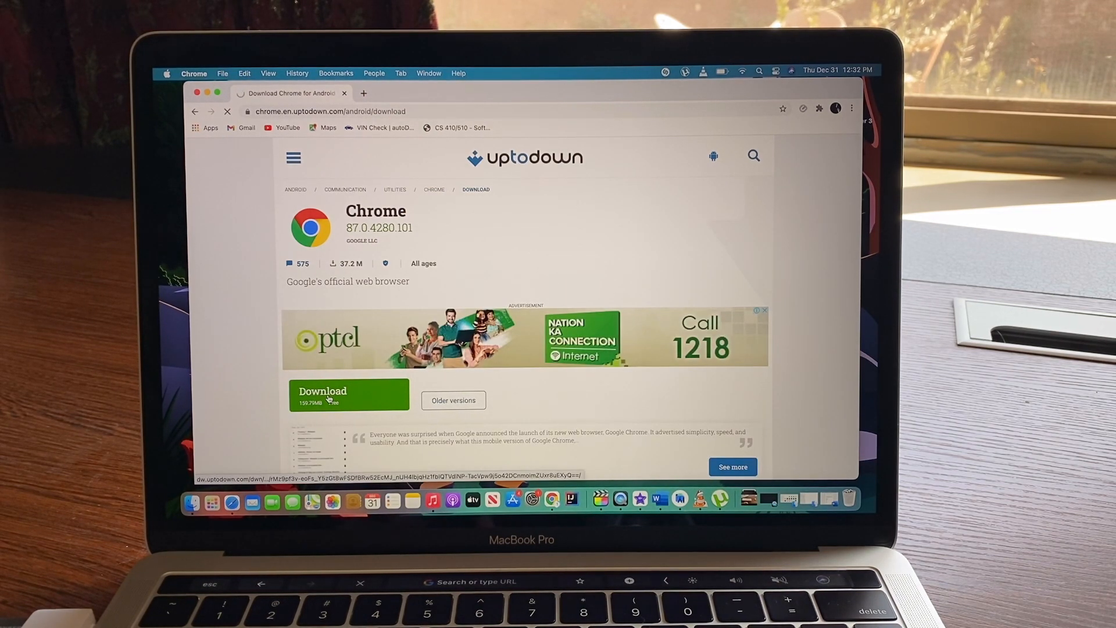
{"action": "left_click", "coordinate": [348, 394]}
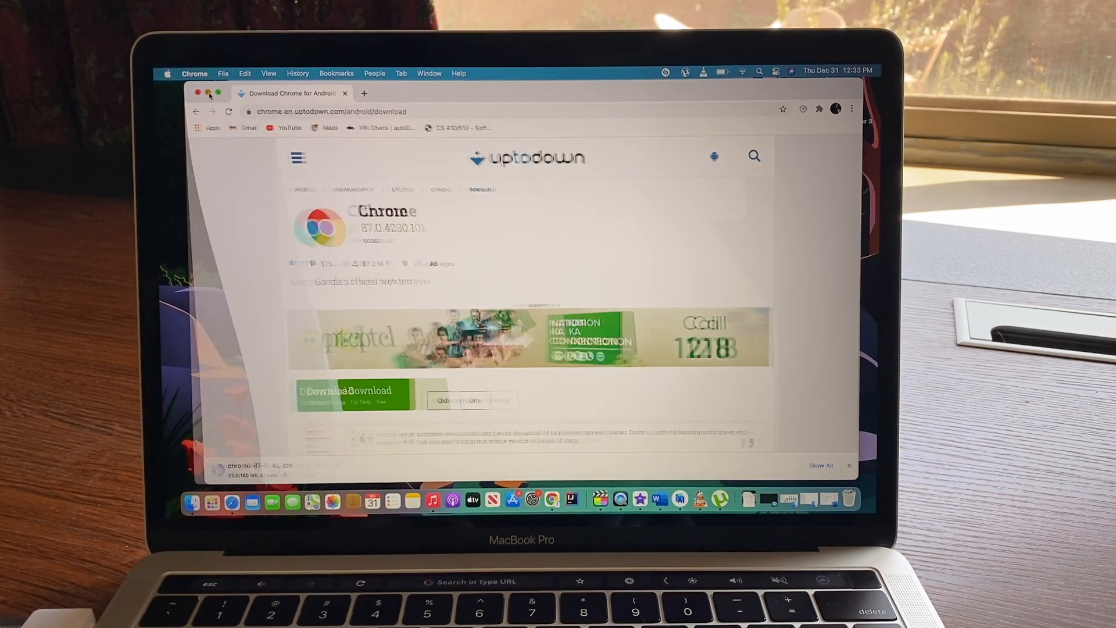
Reveal the downloaded Chrome APK in Finder and drag it onto the Untitled drive
{"action": "left_click", "coordinate": [199, 93]}
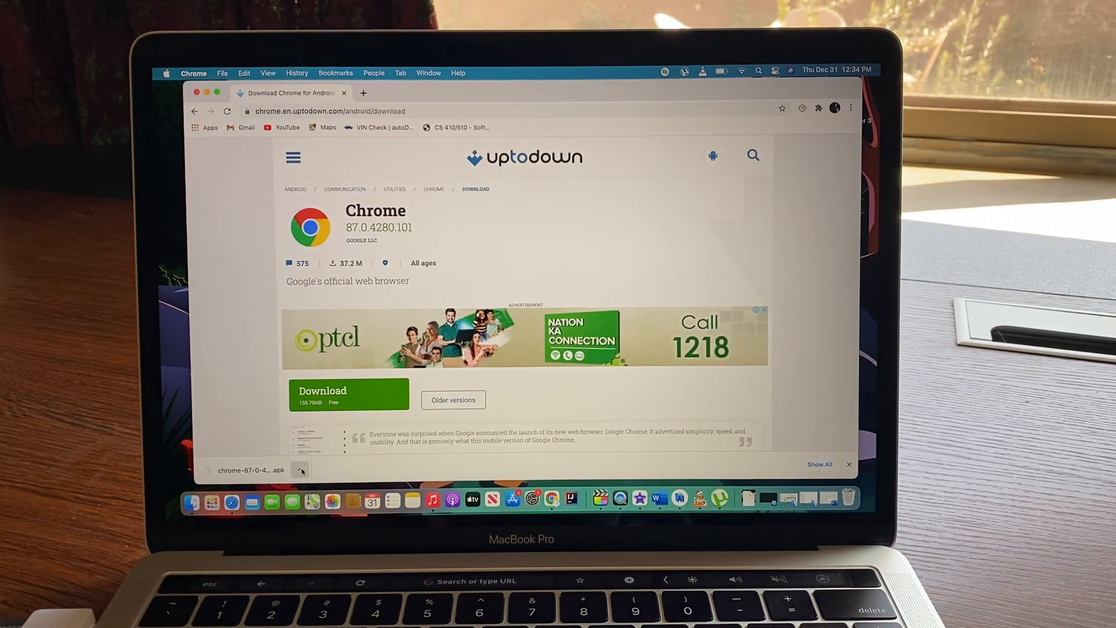
{"action": "left_click", "coordinate": [302, 469]}
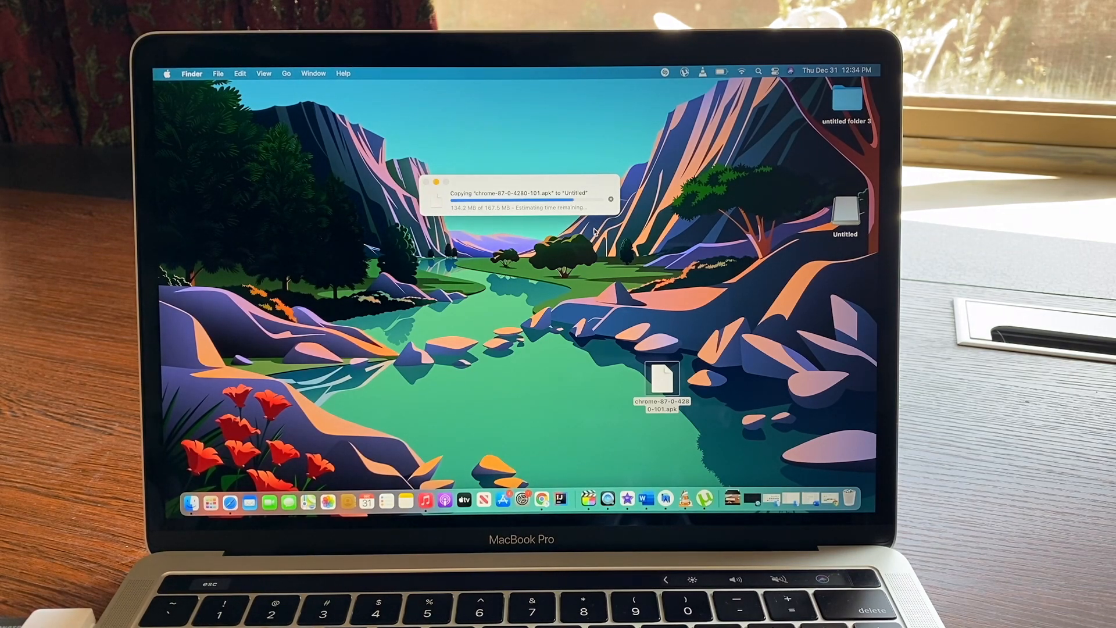
{"action": "left_click", "coordinate": [660, 379]}
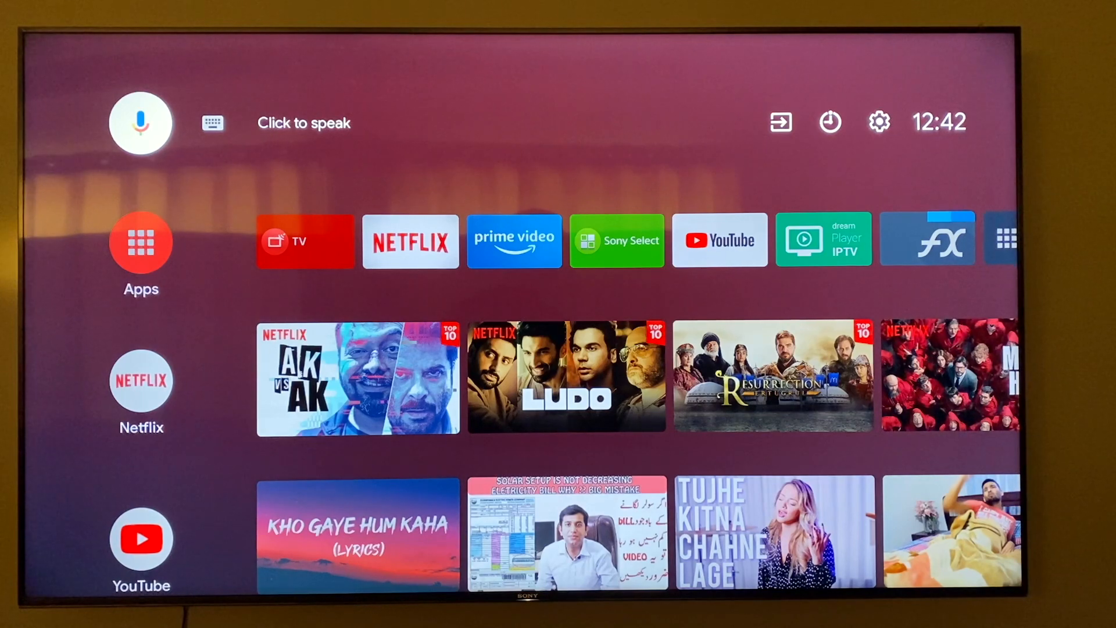
Open Google Play Store from the app list and search for FX
{"action": "left_click", "coordinate": [140, 241]}
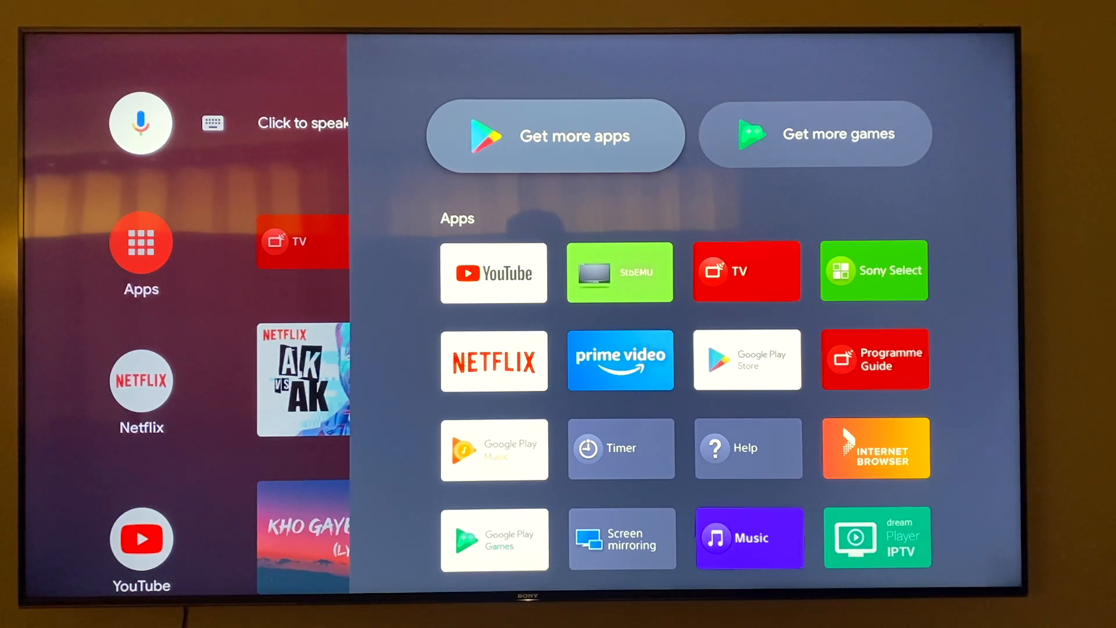
{"action": "scroll", "scroll_direction": "down", "scroll_amount": 3}
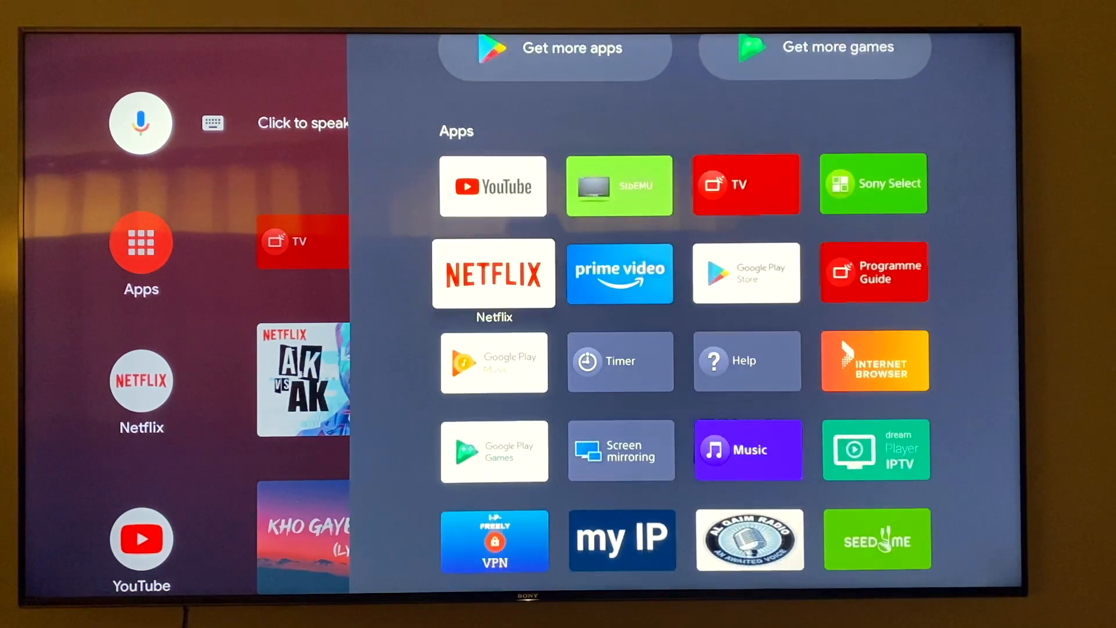
{"action": "left_click", "coordinate": [746, 272]}
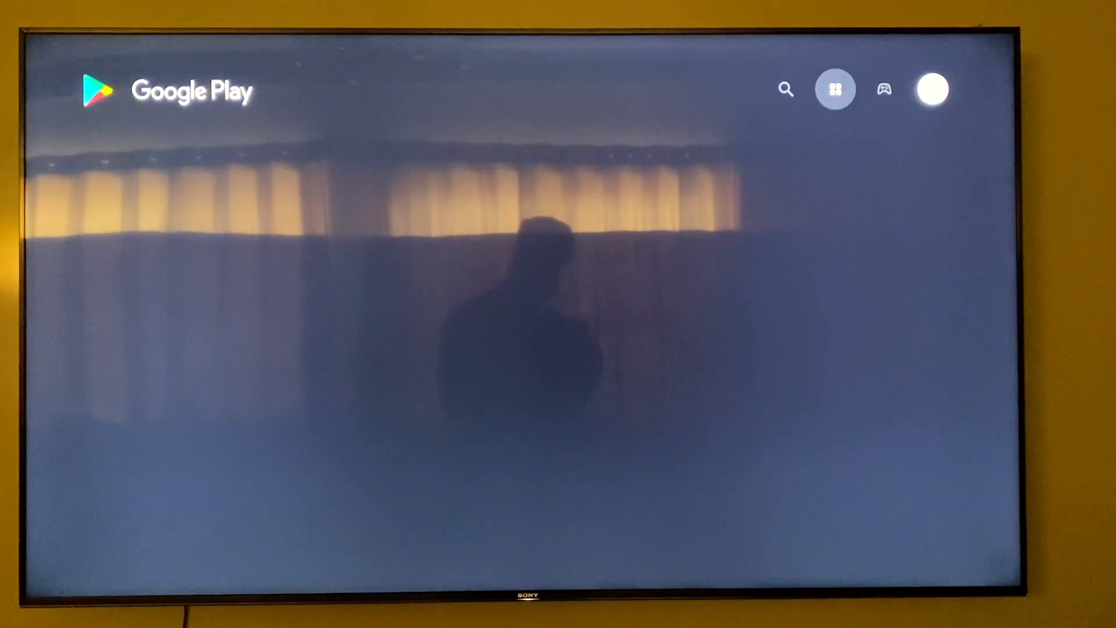
{"action": "left_click", "coordinate": [834, 89]}
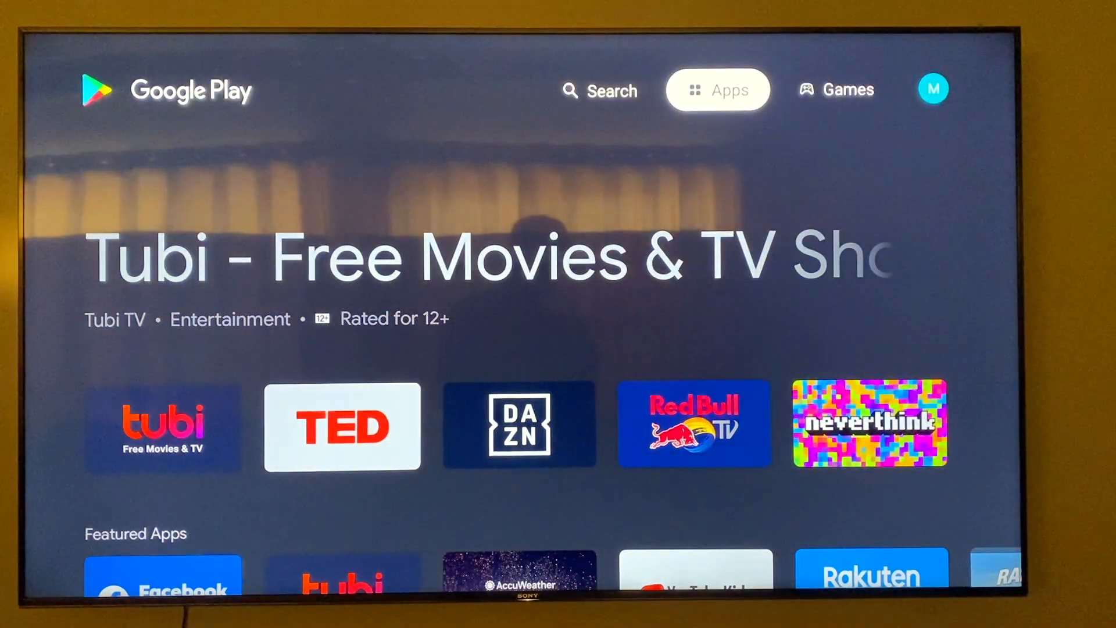
{"action": "left_click", "coordinate": [600, 91]}
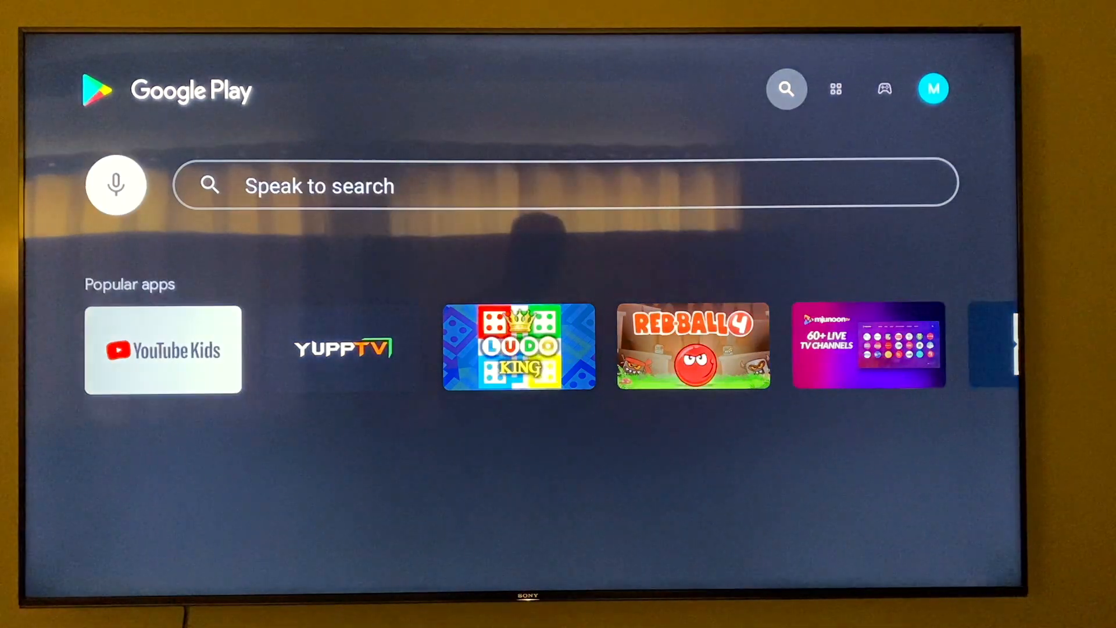
{"action": "type", "text": "q"}
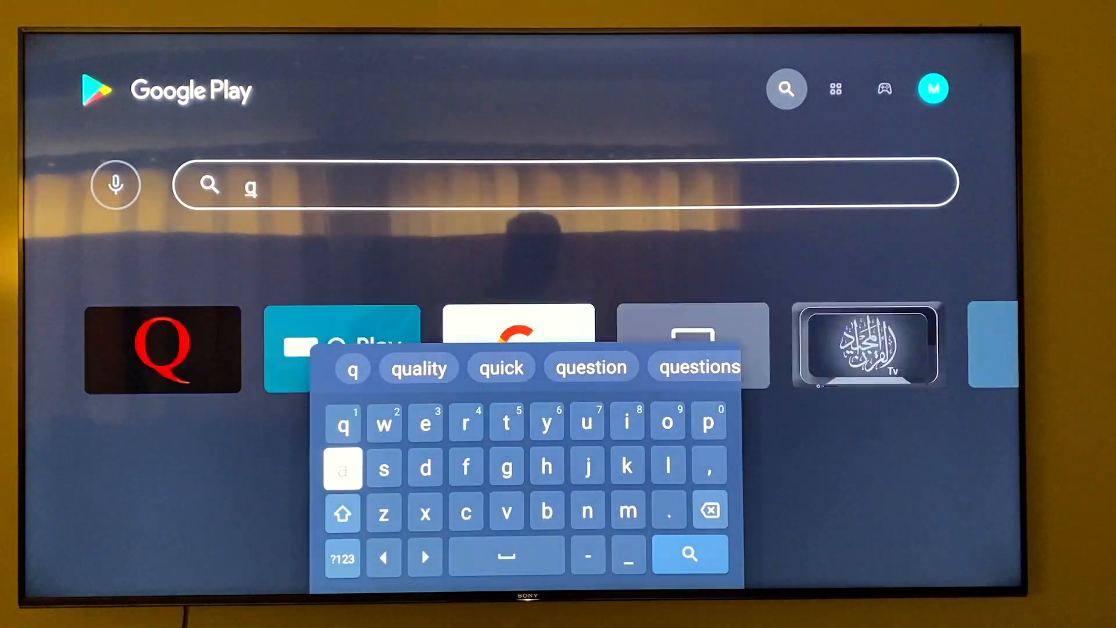
{"action": "left_click", "coordinate": [465, 467]}
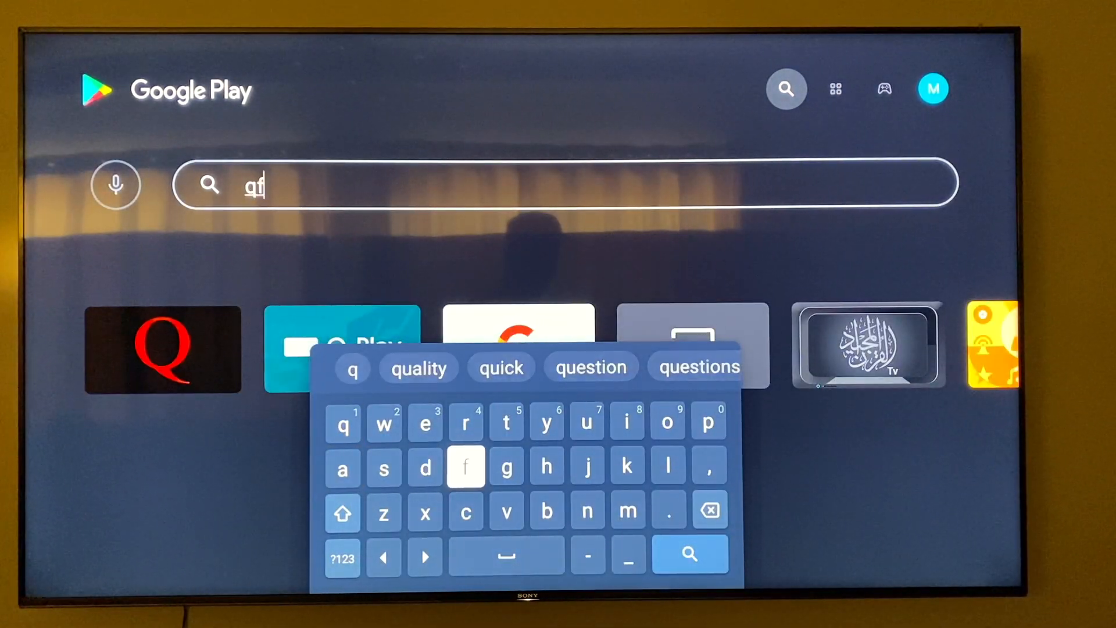
{"action": "left_click", "coordinate": [424, 512]}
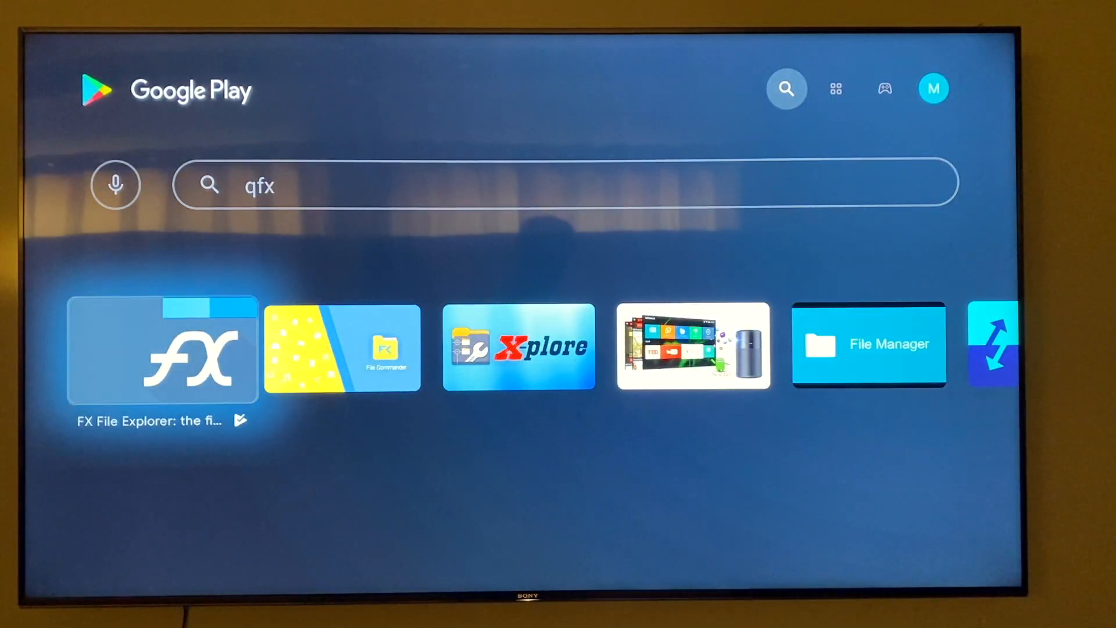
Get FX File Explorer and TV Apps Drawer from the store, then launch FX
{"action": "left_click", "coordinate": [162, 348]}
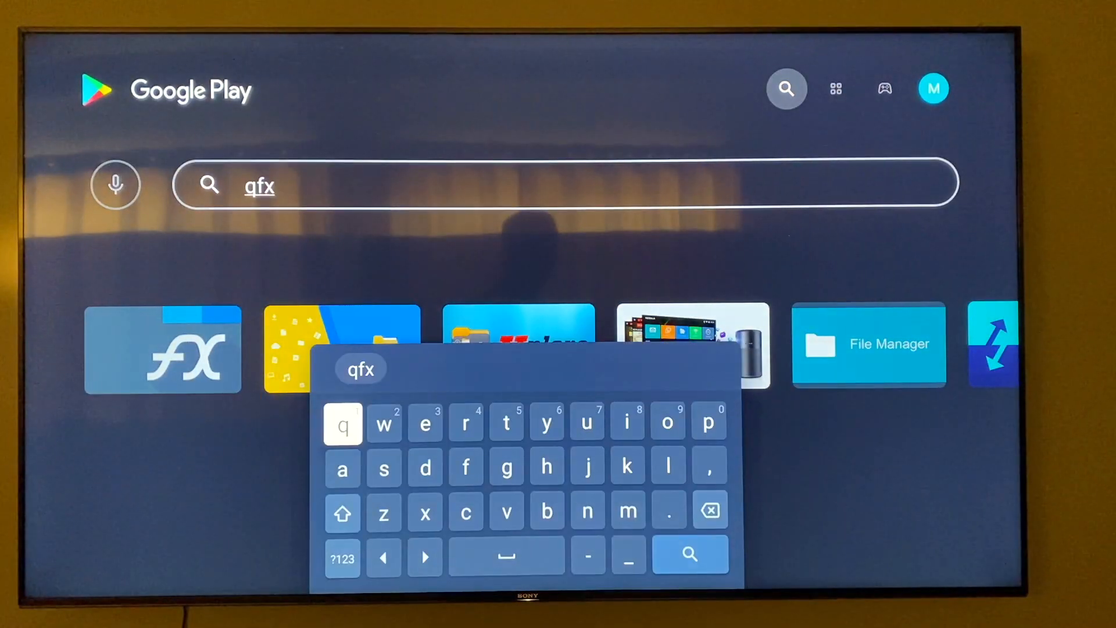
{"action": "mouse_move", "coordinate": [708, 466]}
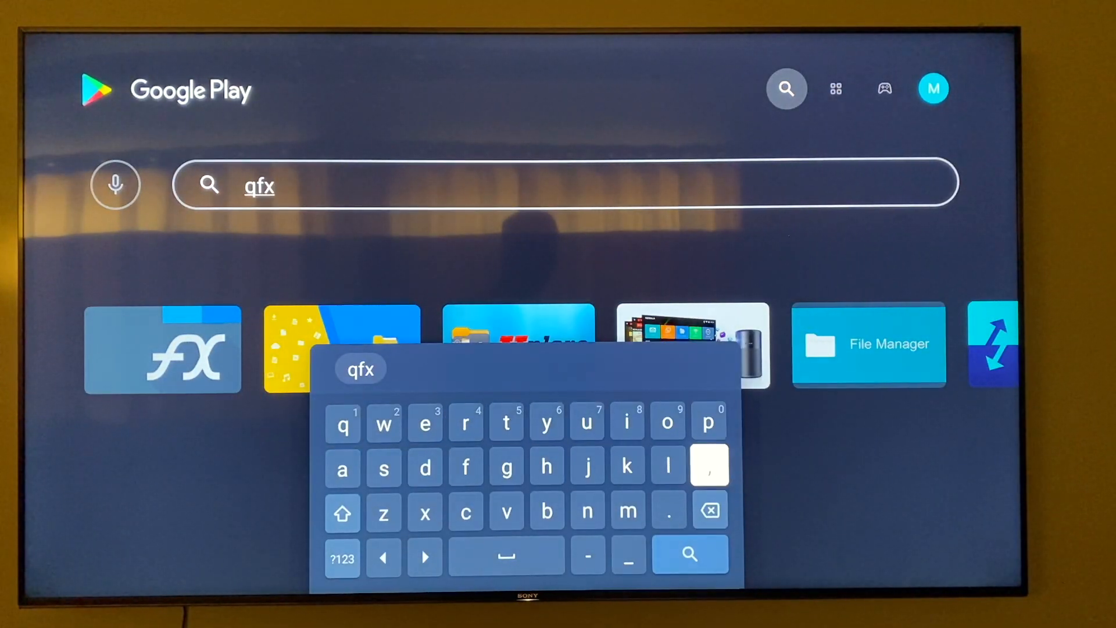
{"action": "left_click", "coordinate": [707, 510]}
{"action": "type", "text": "TV a"}
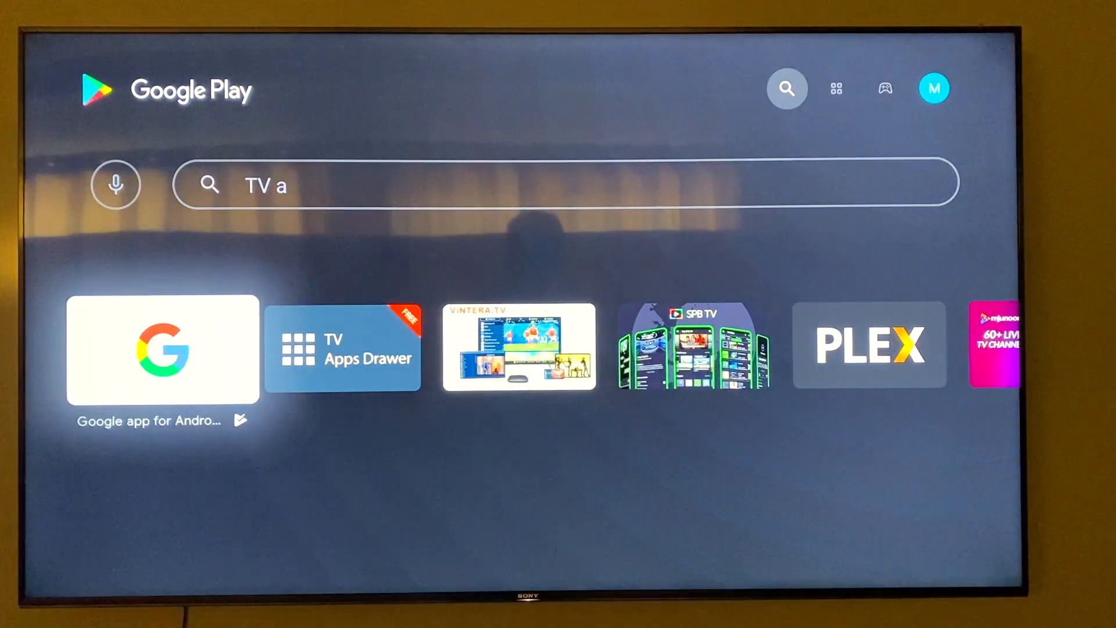
{"action": "left_click", "coordinate": [343, 348]}
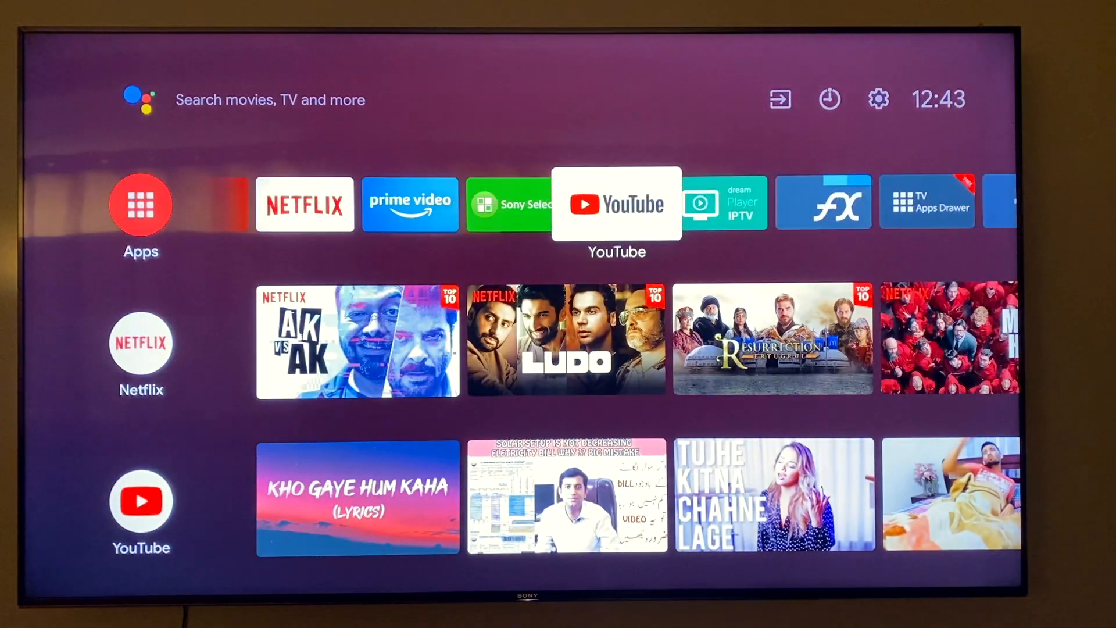
{"action": "left_click", "coordinate": [822, 203]}
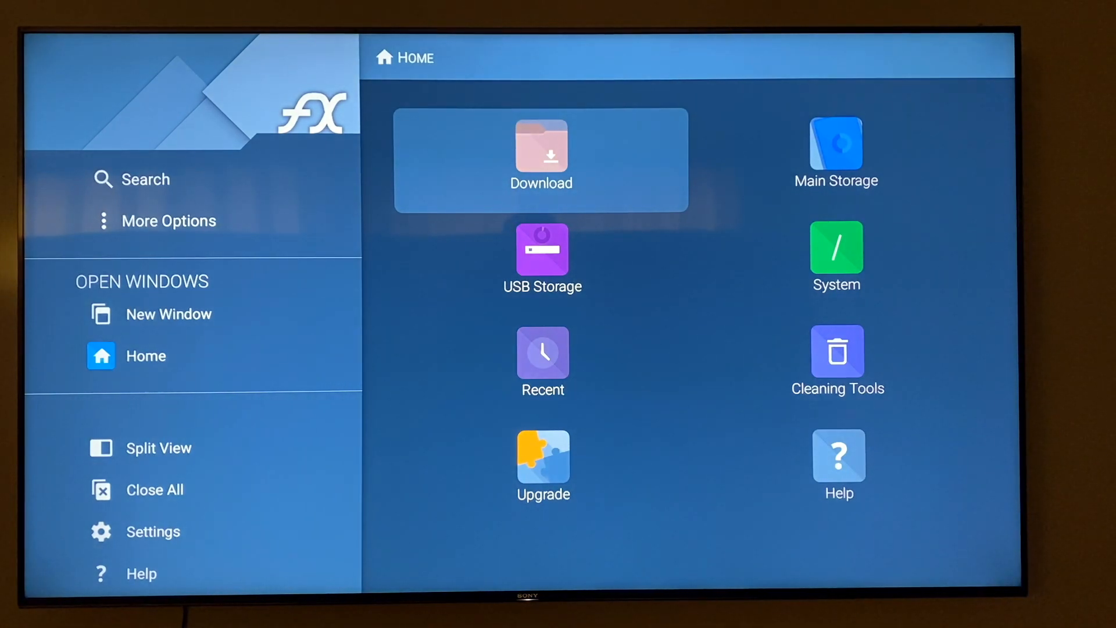
Open chrome-87-0-4280-101.apk from USB Storage in FX File Explorer
{"action": "left_click", "coordinate": [542, 258]}
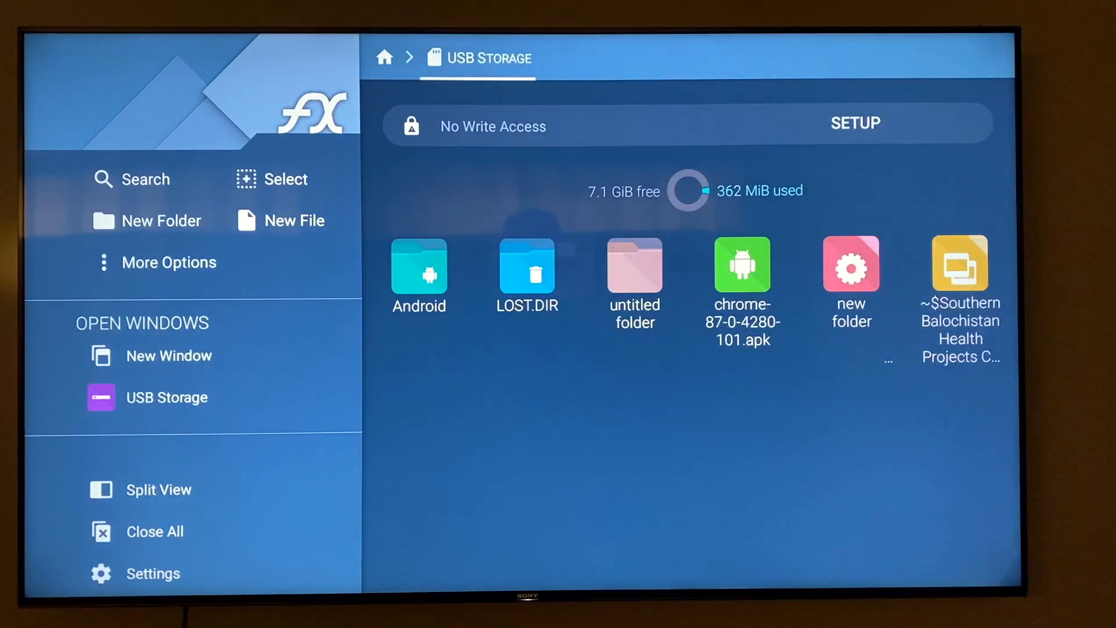
{"action": "left_click", "coordinate": [850, 273]}
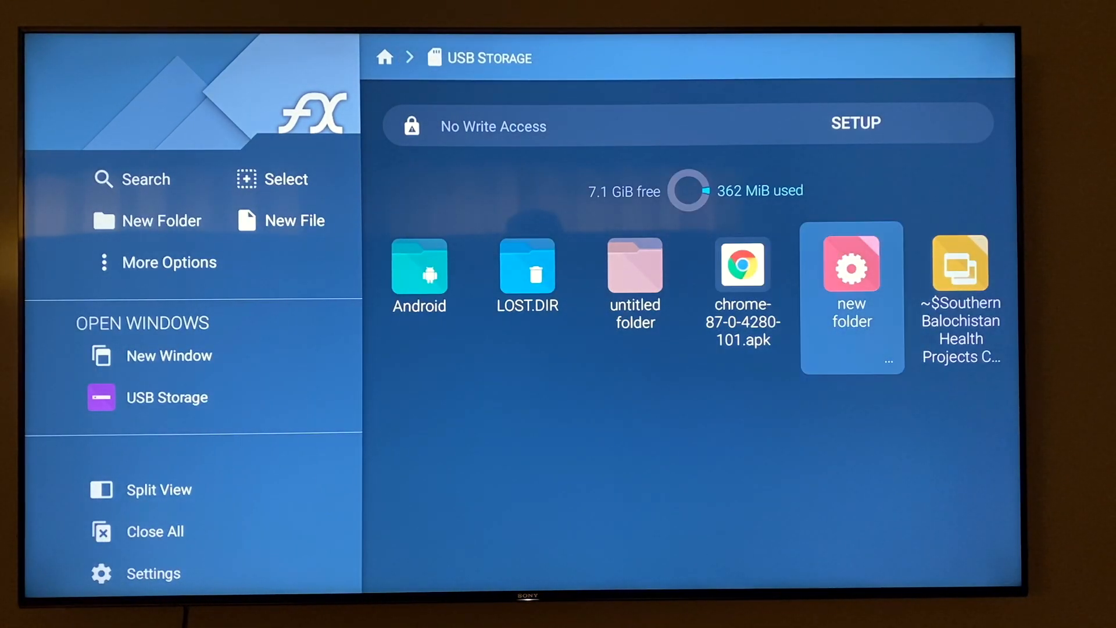
{"action": "left_click", "coordinate": [742, 266]}
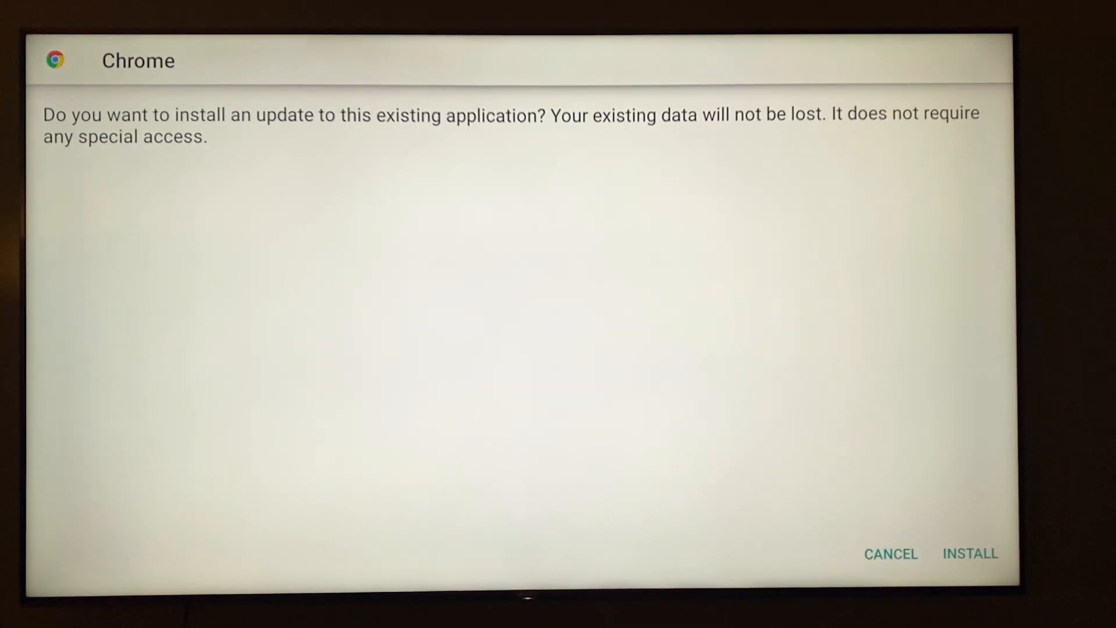
{"action": "mouse_move", "coordinate": [891, 554]}
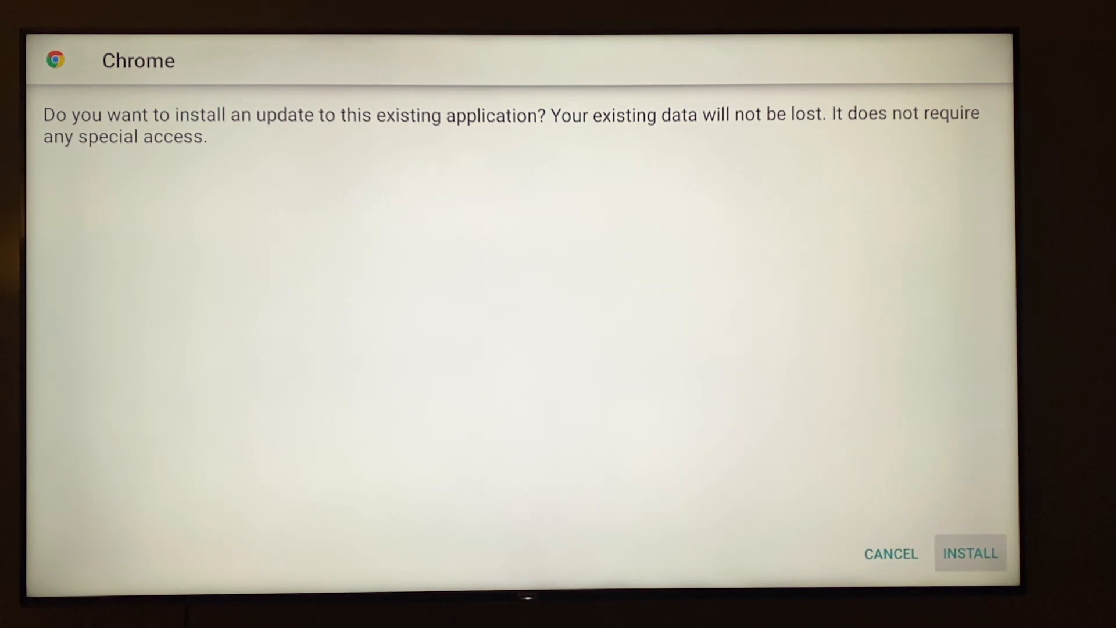
Install the Chrome update, open it, and enter a geo.tv article URL
{"action": "left_click", "coordinate": [969, 554]}
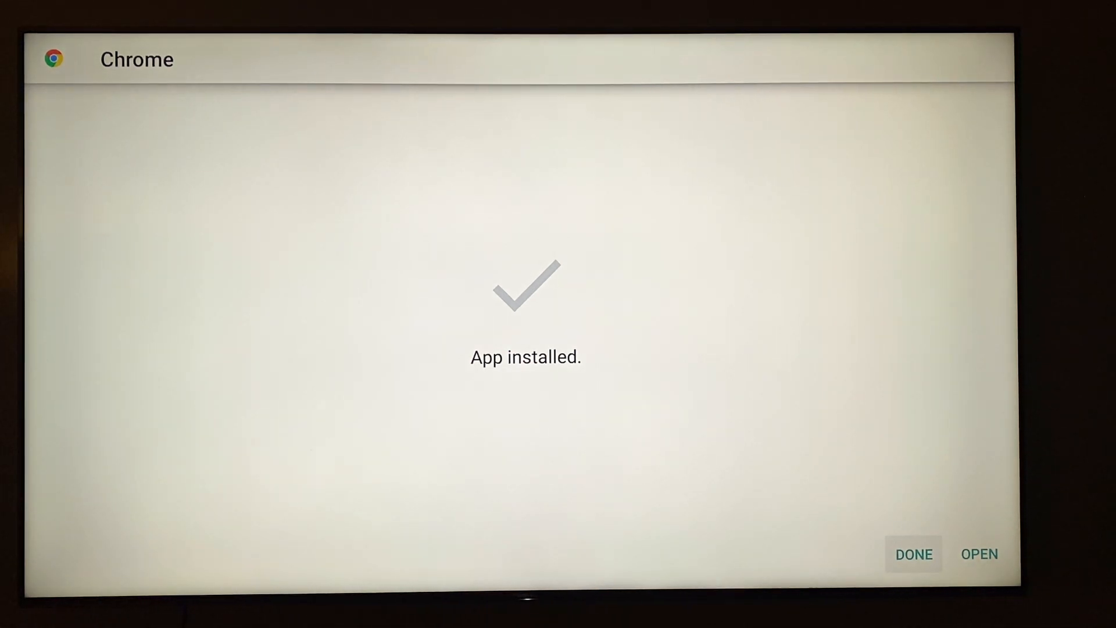
{"action": "left_click", "coordinate": [978, 554]}
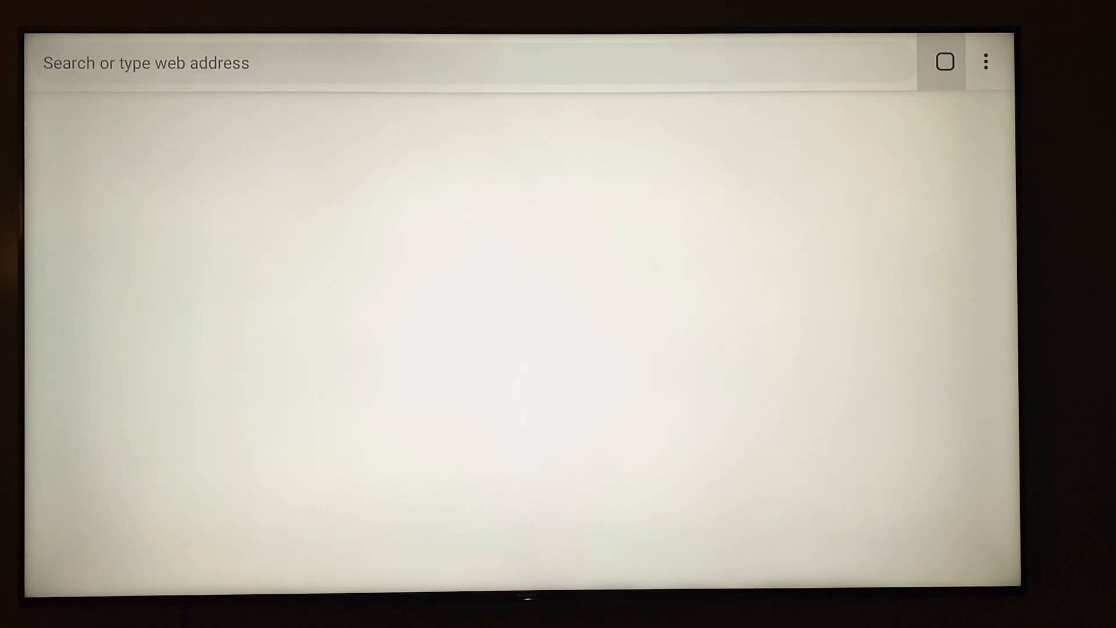
{"action": "type", "text": "geo.tv/amp/327302-us-state-department-approves-potential-sale-of-3000-smart-bombs-to-saudi-arabia"}
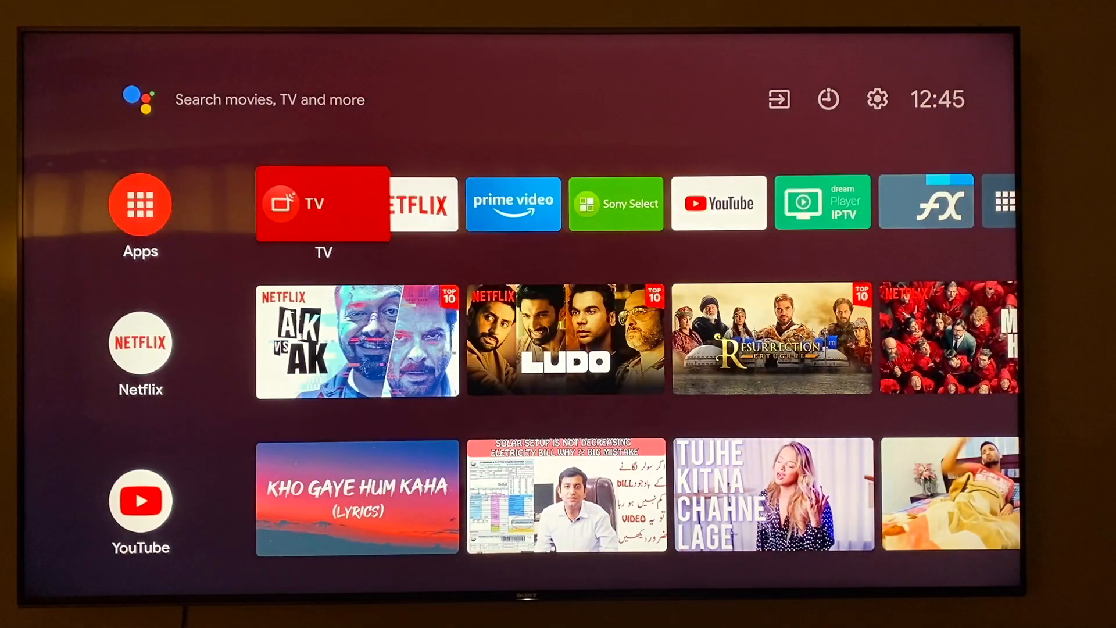
Open the TV Apps Drawer tile and select Chrome from its app list
{"action": "scroll", "scroll_direction": "right", "scroll_amount": 3}
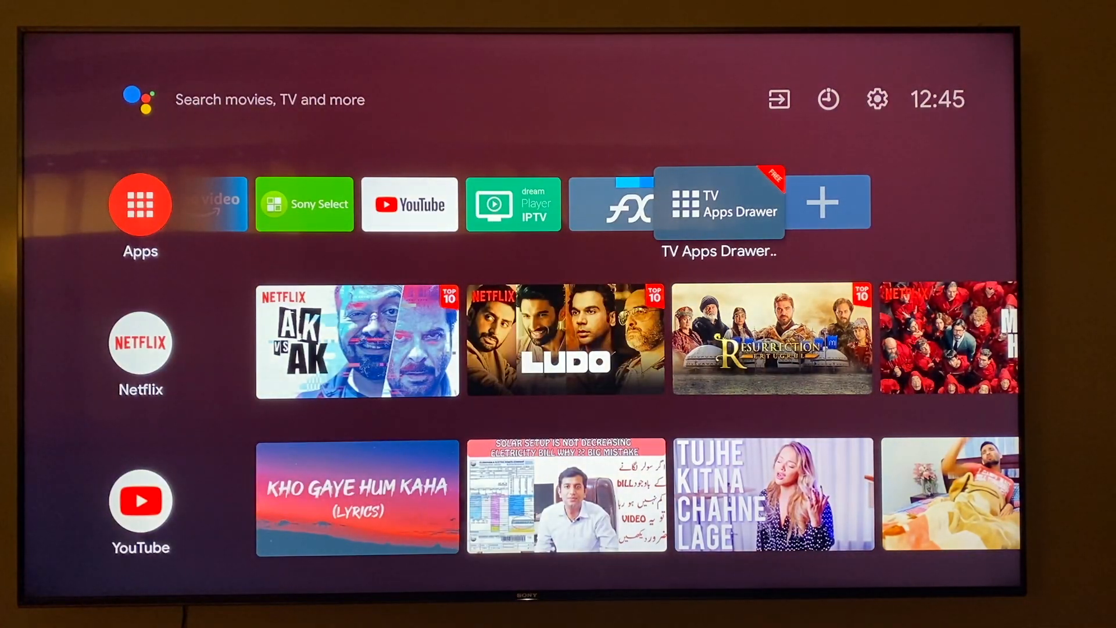
{"action": "left_click", "coordinate": [723, 204]}
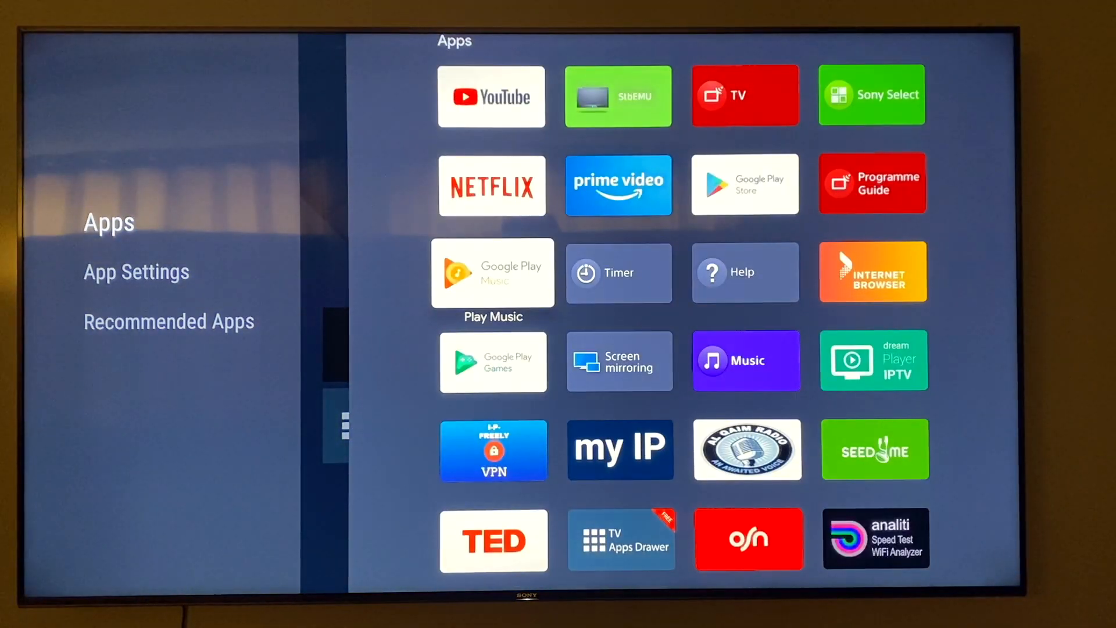
{"action": "left_click", "coordinate": [622, 540]}
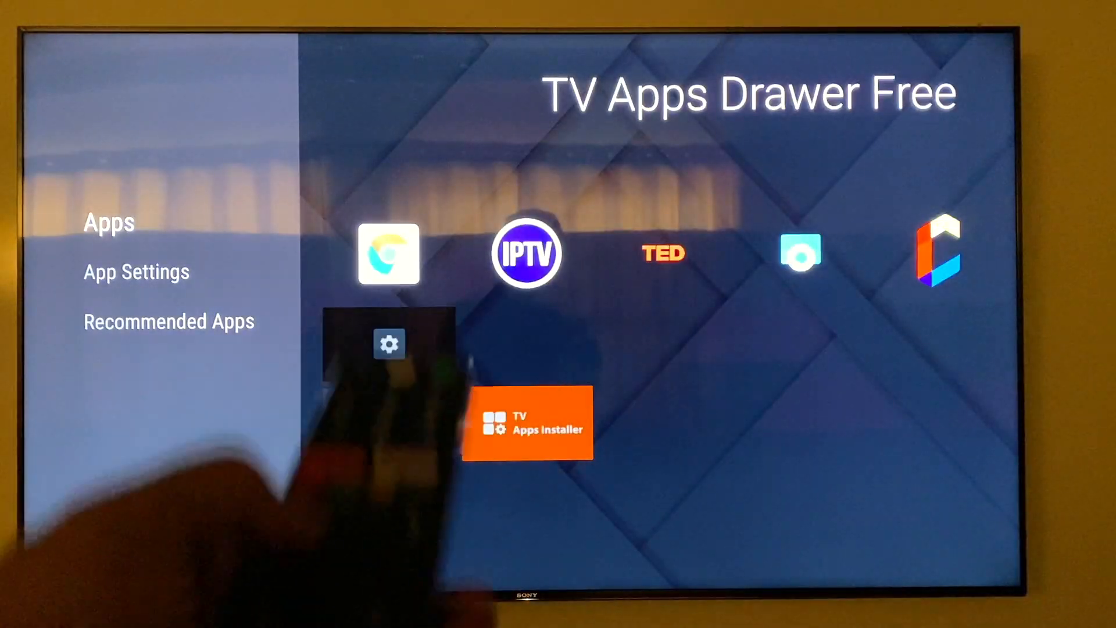
{"action": "left_click", "coordinate": [389, 254]}
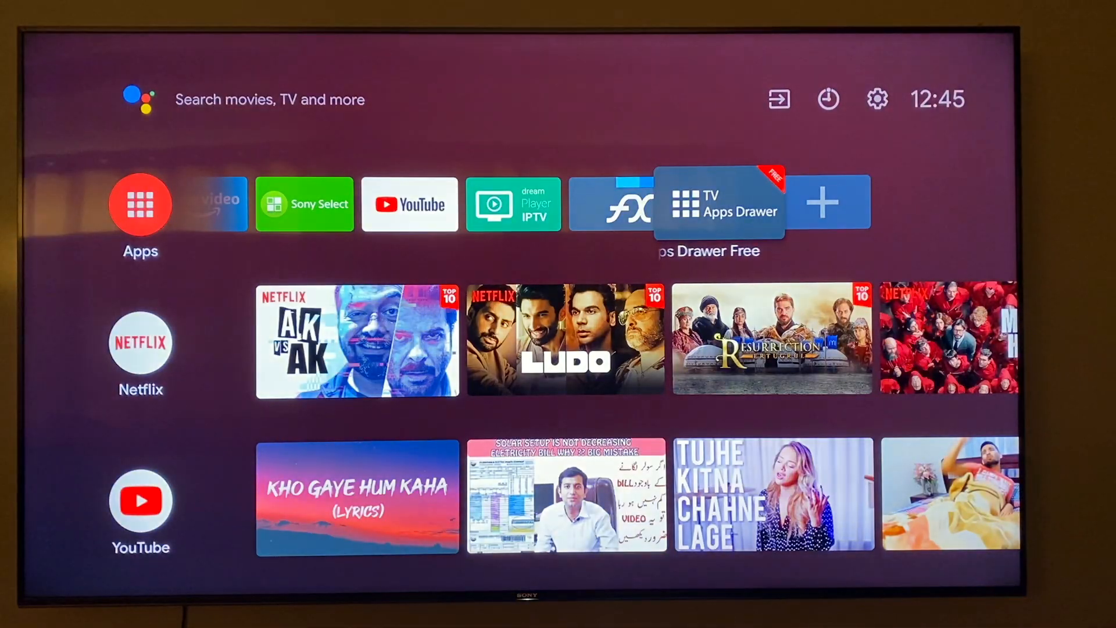
{"action": "left_click", "coordinate": [720, 204]}
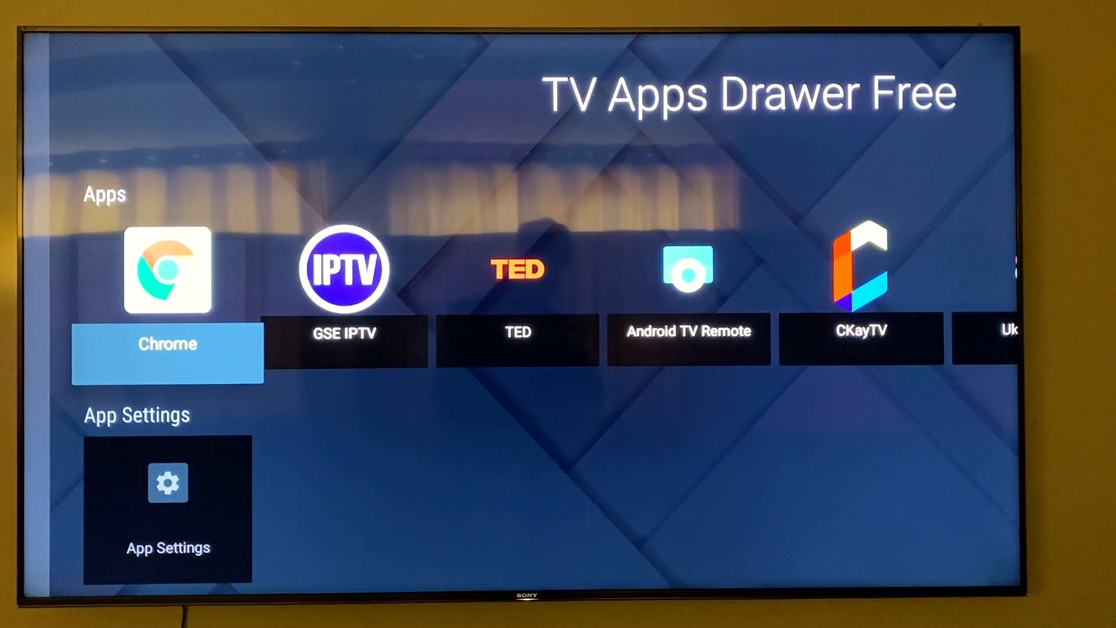
{"action": "key", "text": "right"}
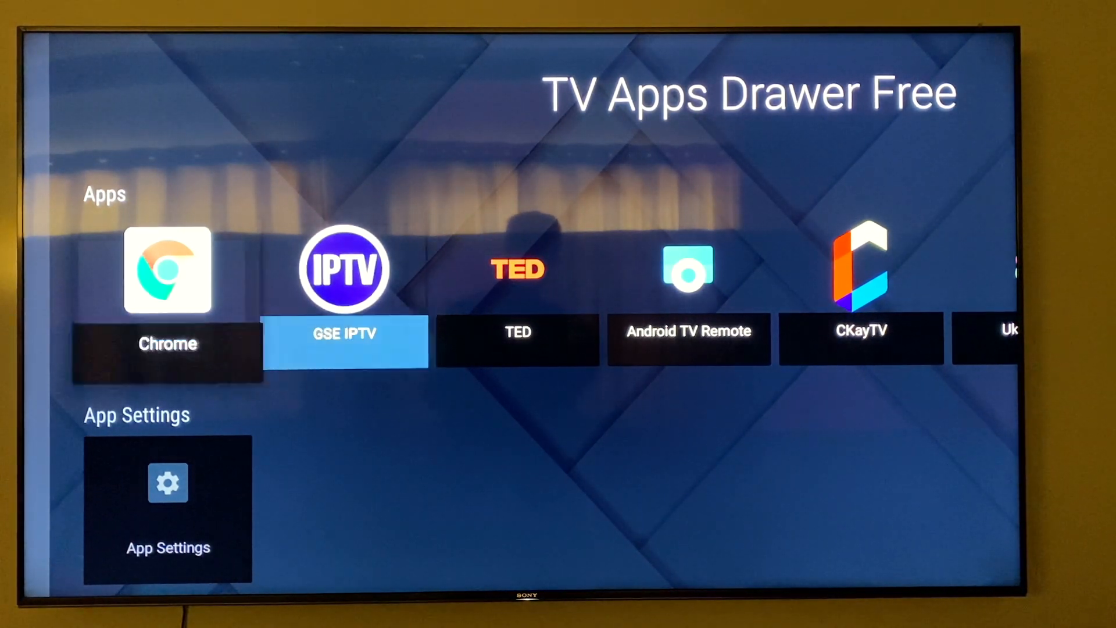
{"action": "key", "text": "Left"}
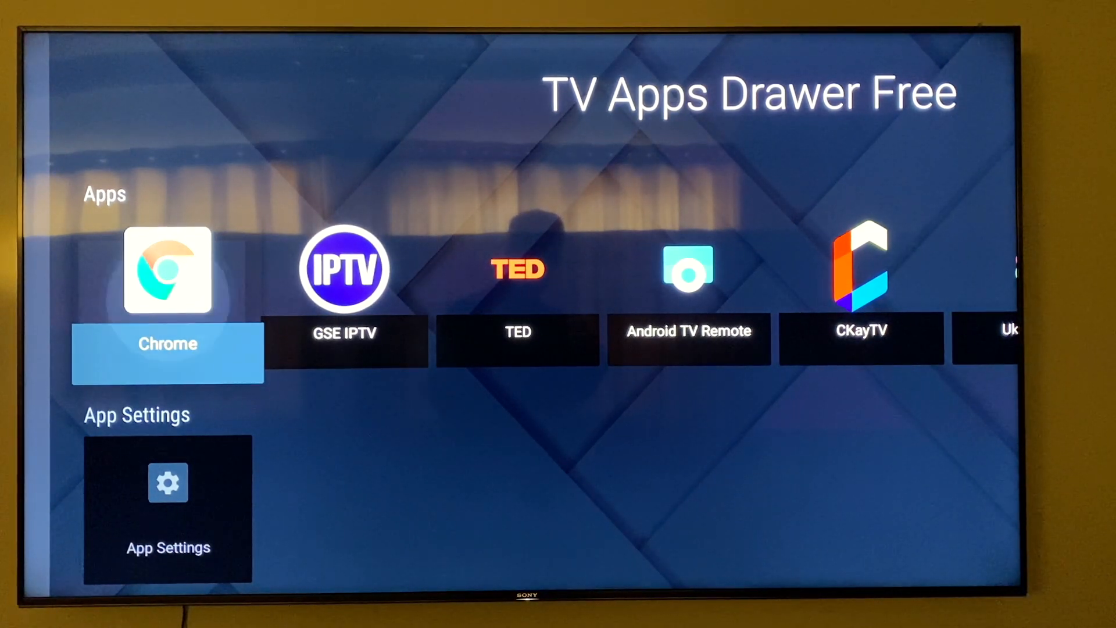
{"action": "left_click", "coordinate": [167, 269]}
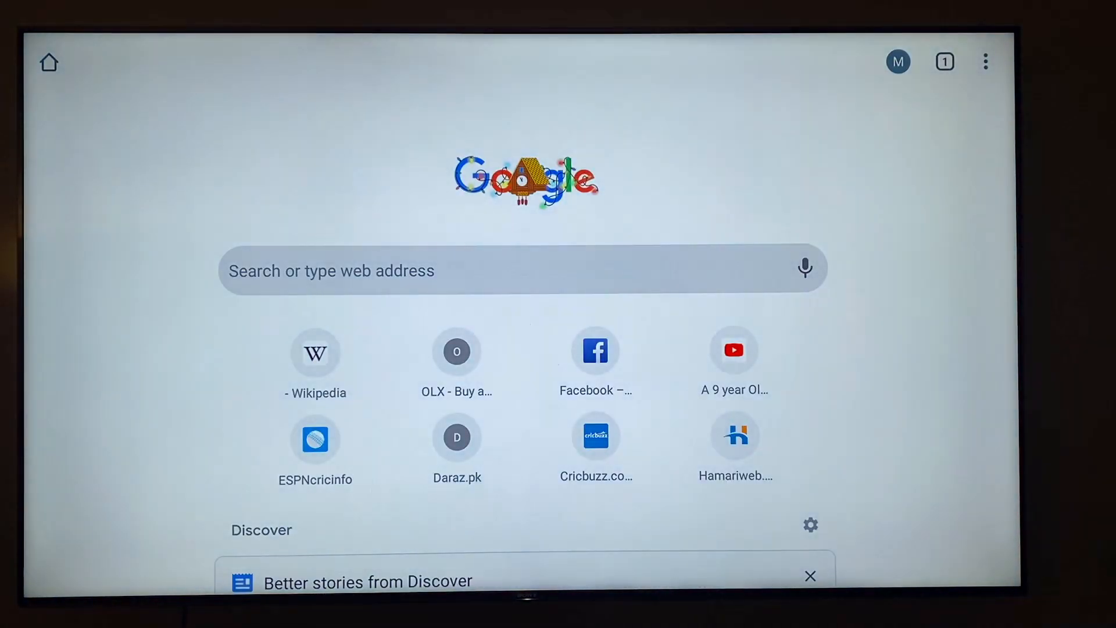